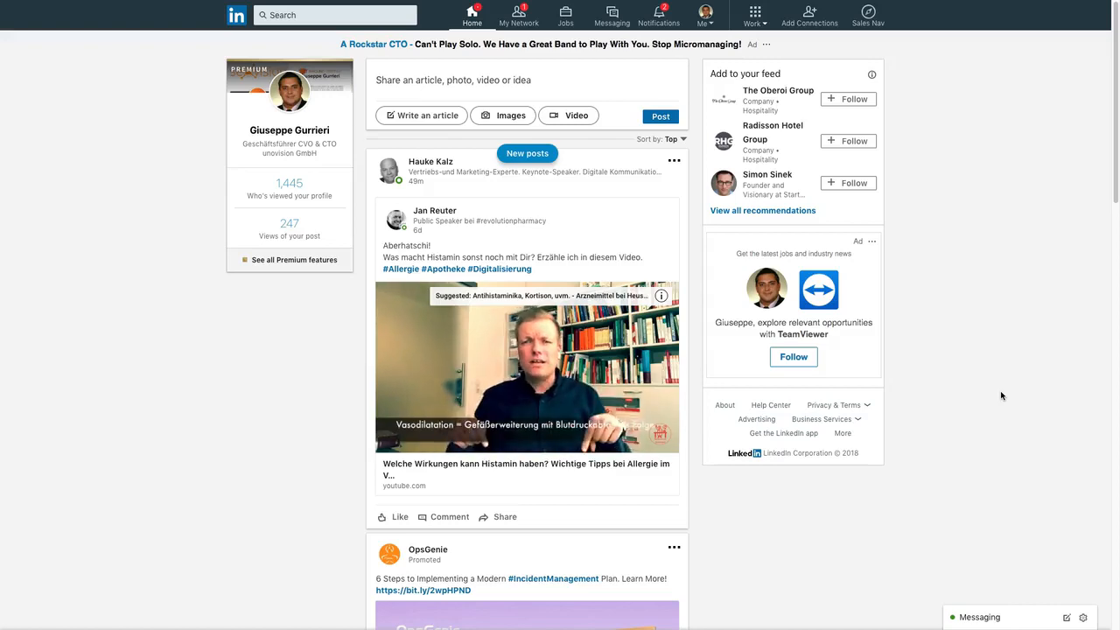
Show people search results for 1st-degree connections in Ulm, Germany
left_click(334, 15)
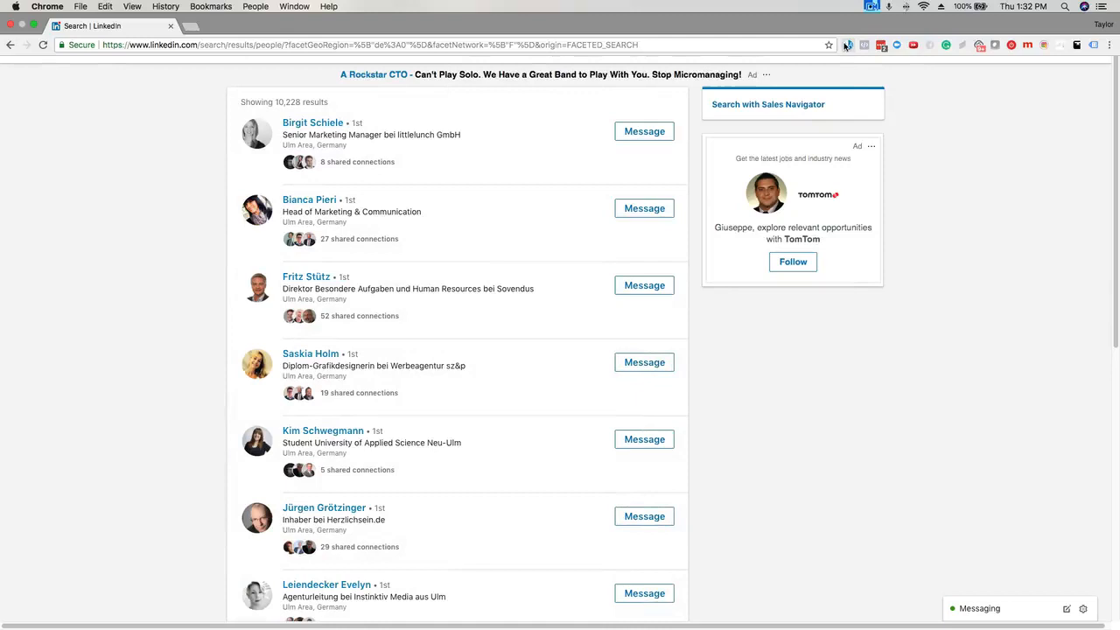
Launch the Linked Assist extension and pick Congrates Feature from Select Feature
left_click(853, 44)
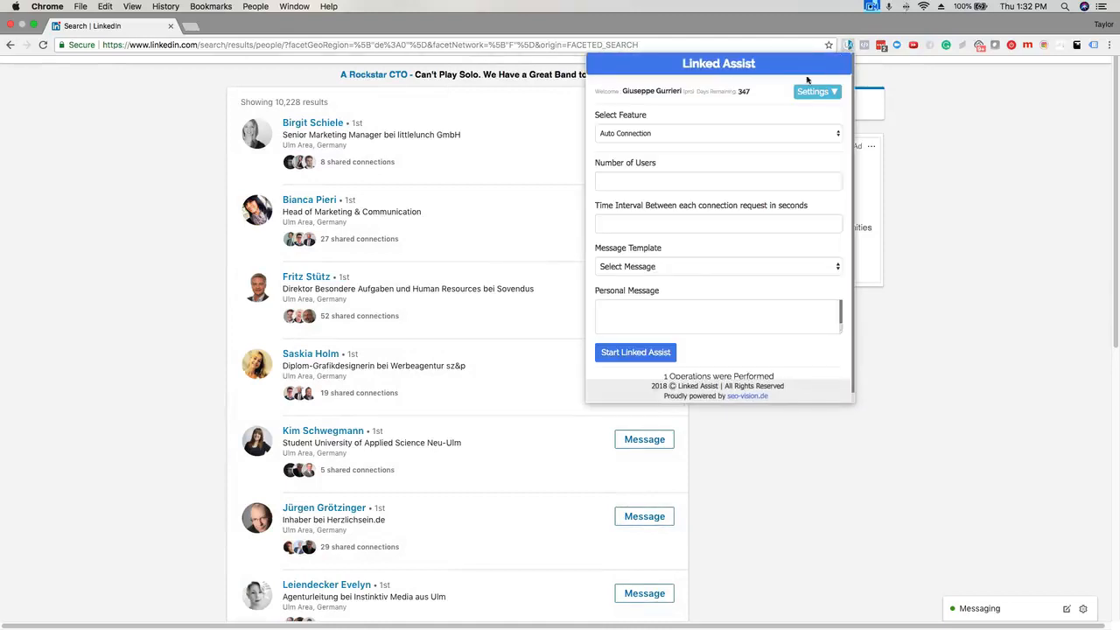
left_click(718, 133)
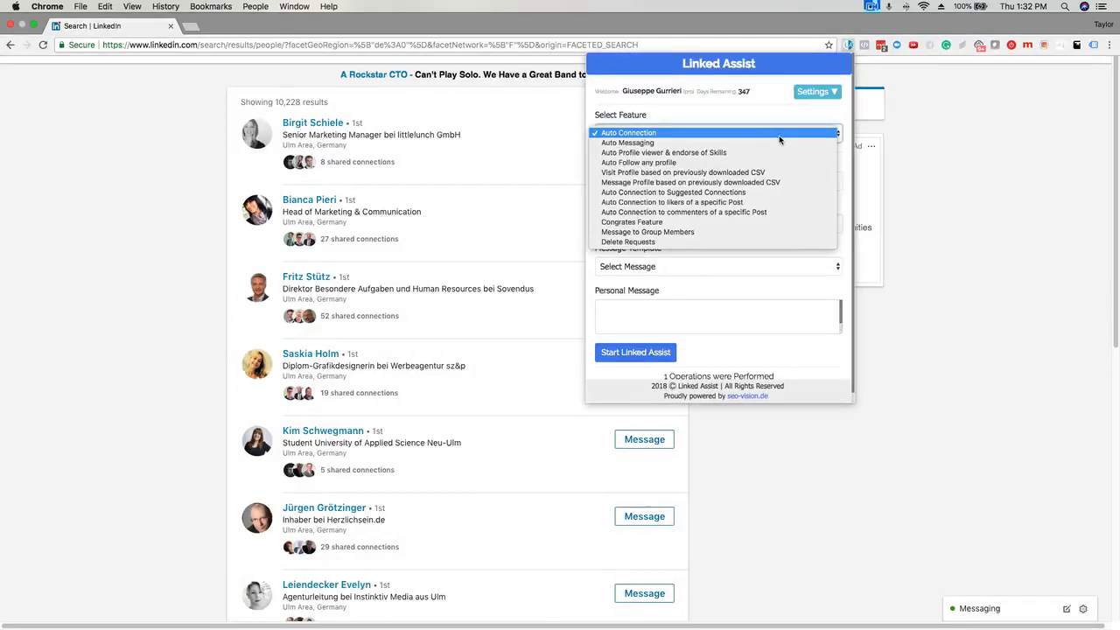
left_click(632, 222)
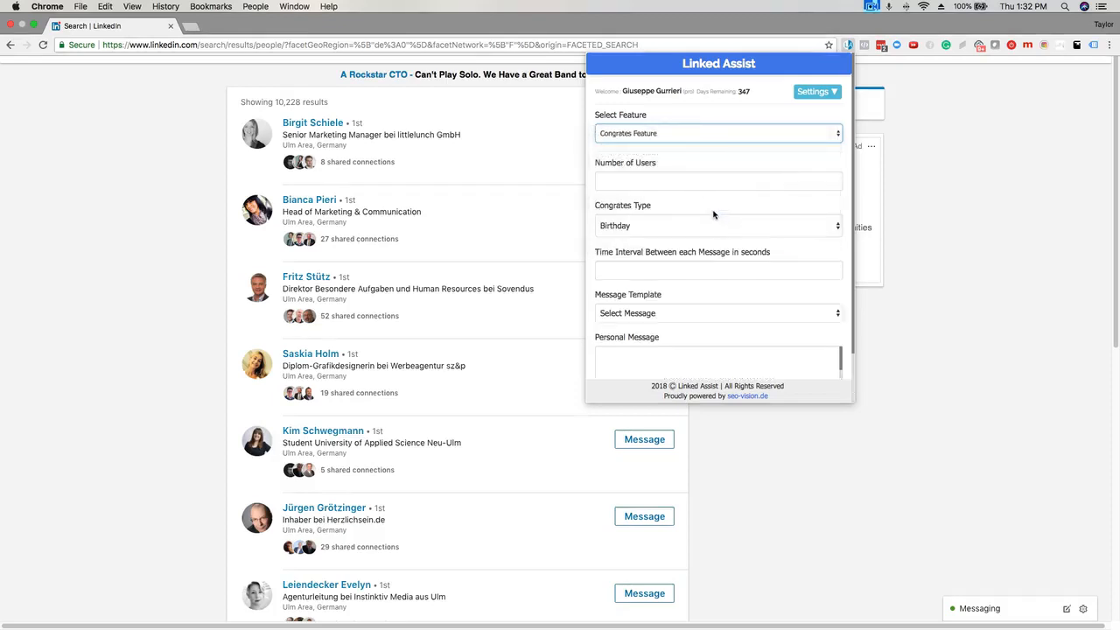
left_click(710, 180)
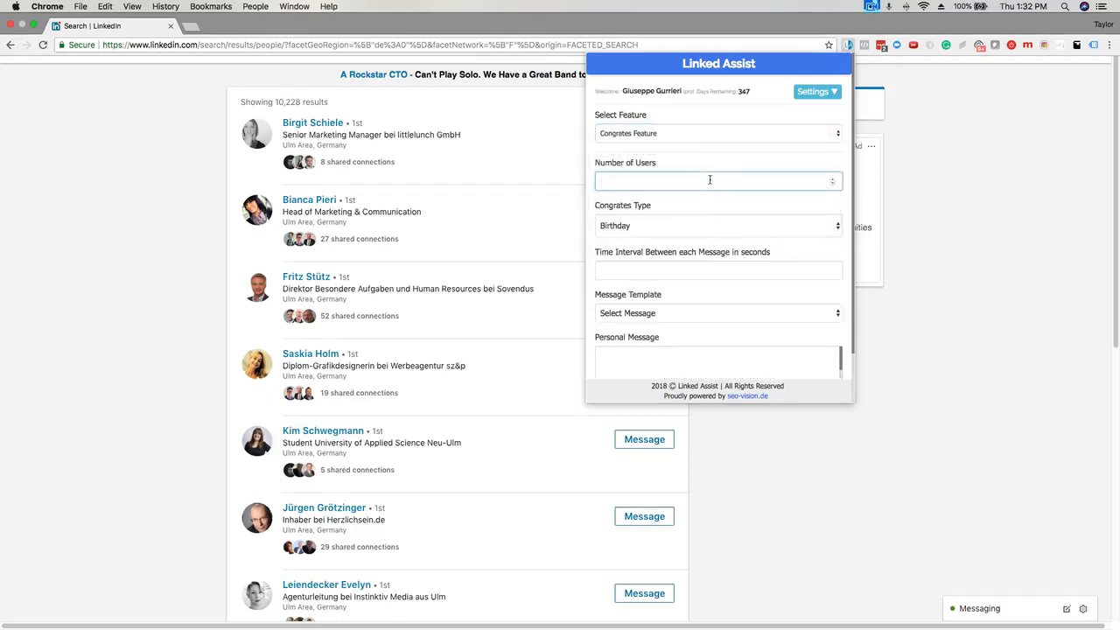
Enter 50 in Number of Users and confirm Birthday in the Congrates Type dropdown
type("50")
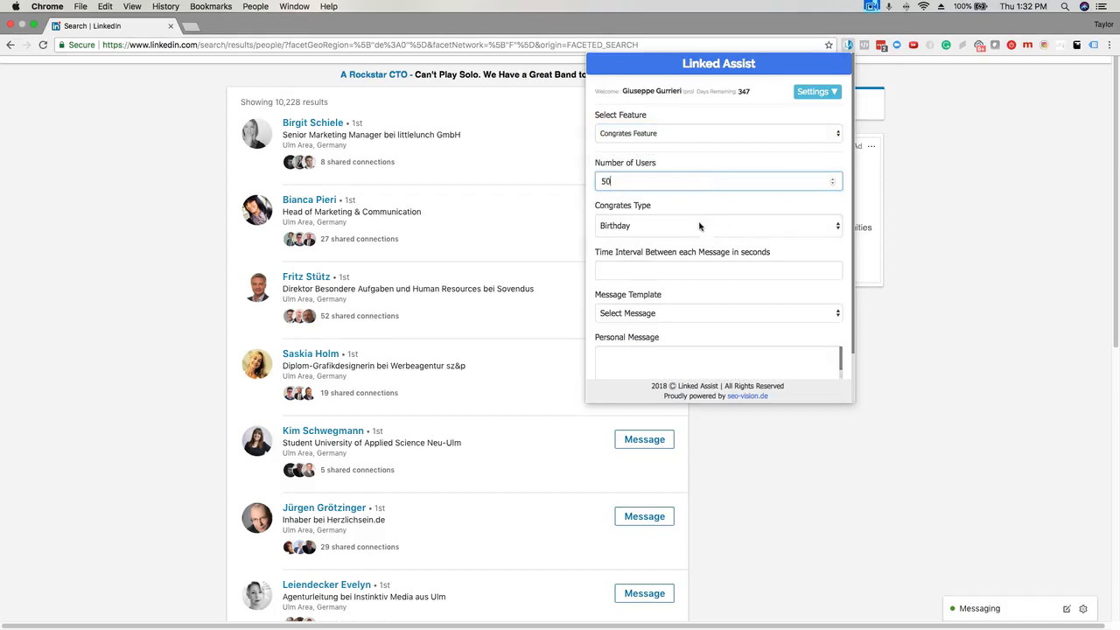
left_click(717, 226)
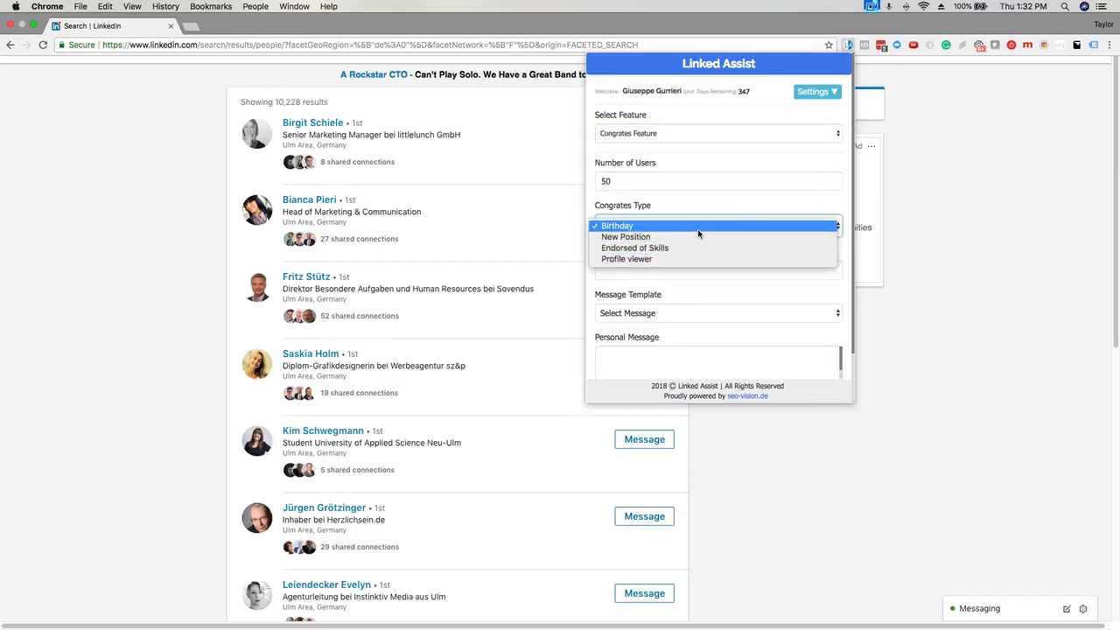
left_click(614, 226)
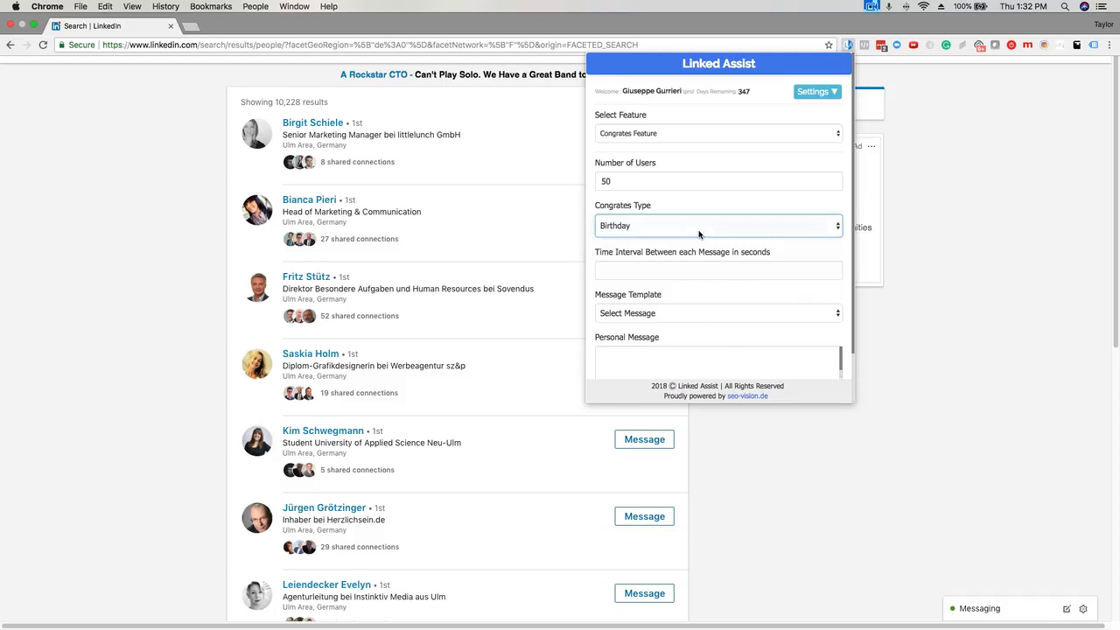
left_click(718, 226)
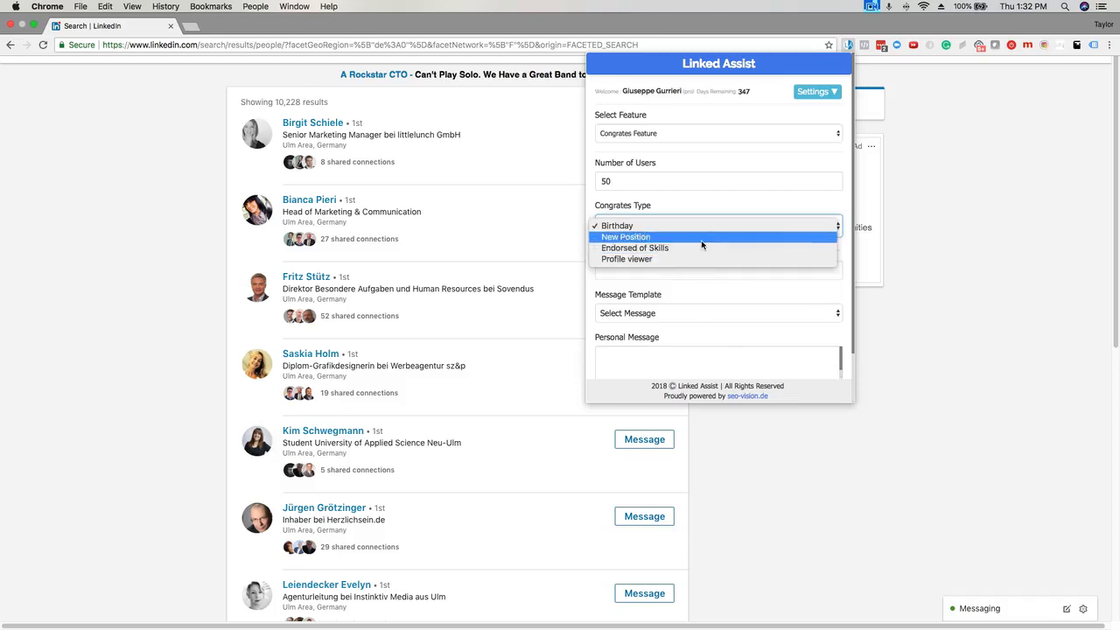
left_click(615, 226)
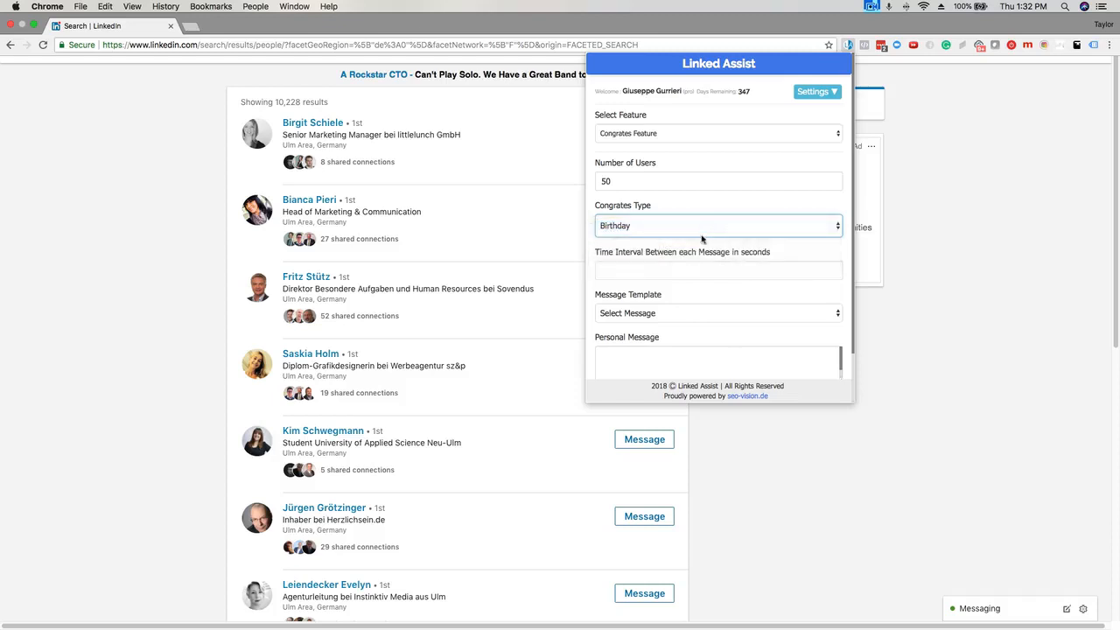
left_click(718, 270)
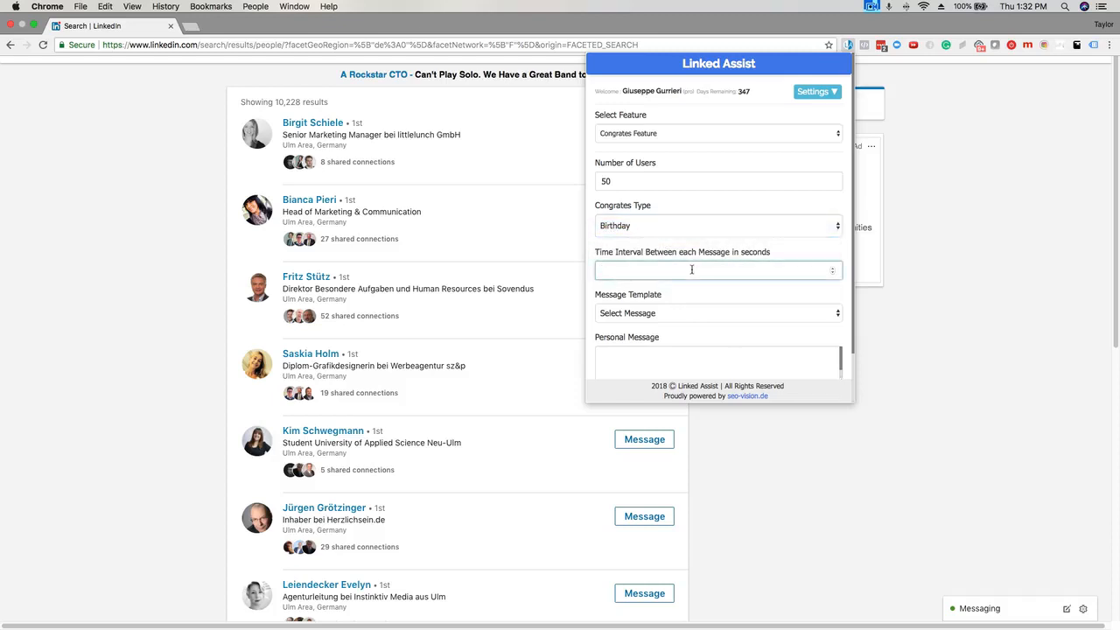
Enter a 10-second Time Interval and choose a birthday message template
type("1")
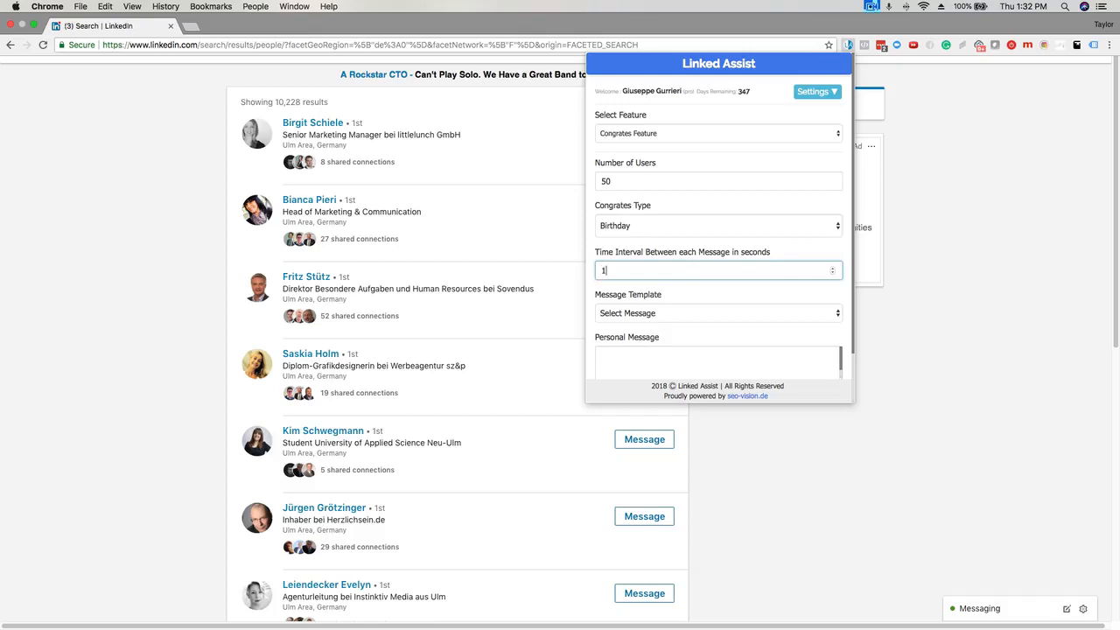
type("0")
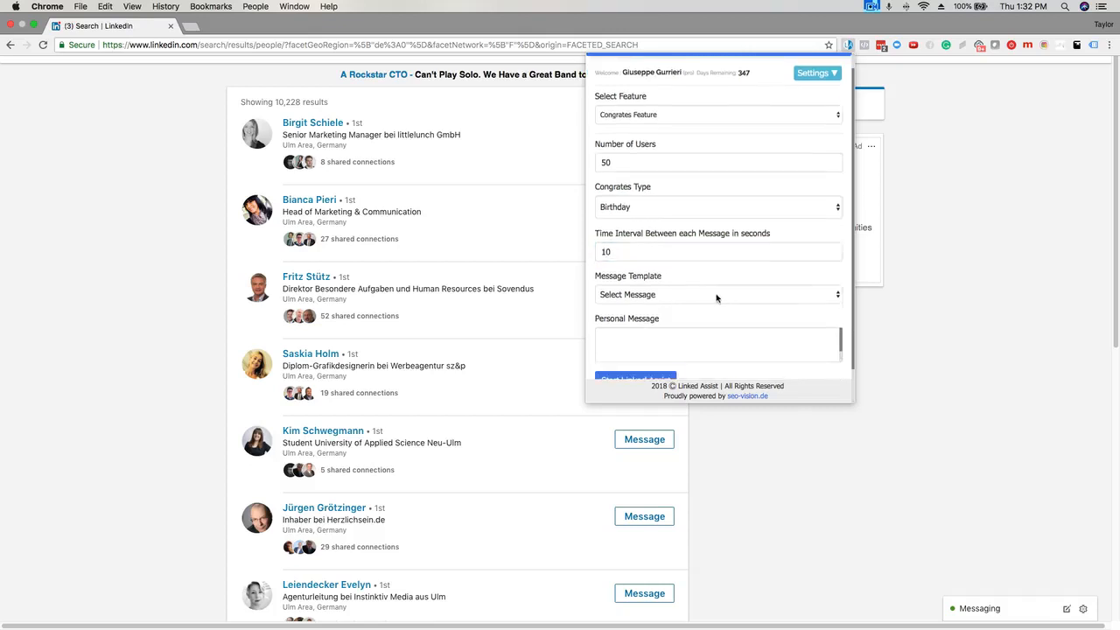
left_click(718, 294)
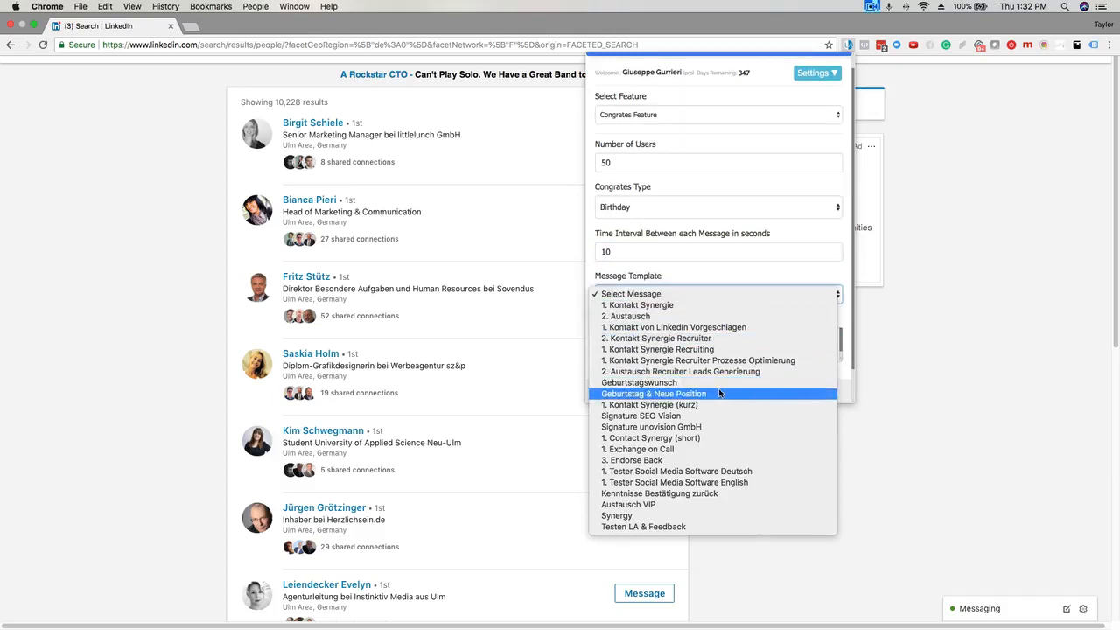
left_click(654, 393)
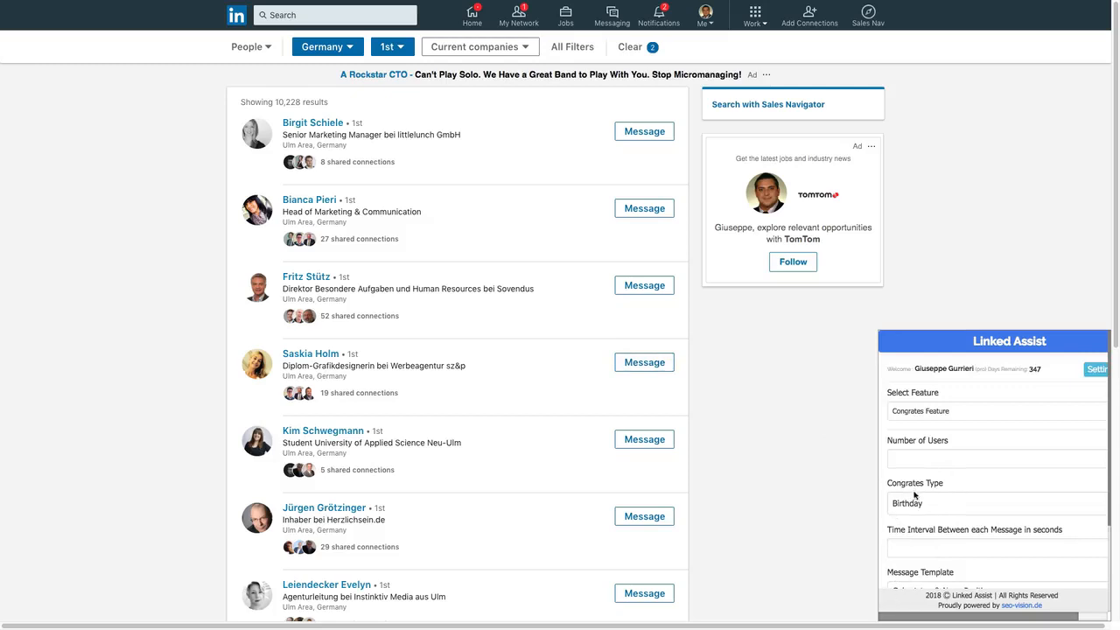
scroll("down", 3)
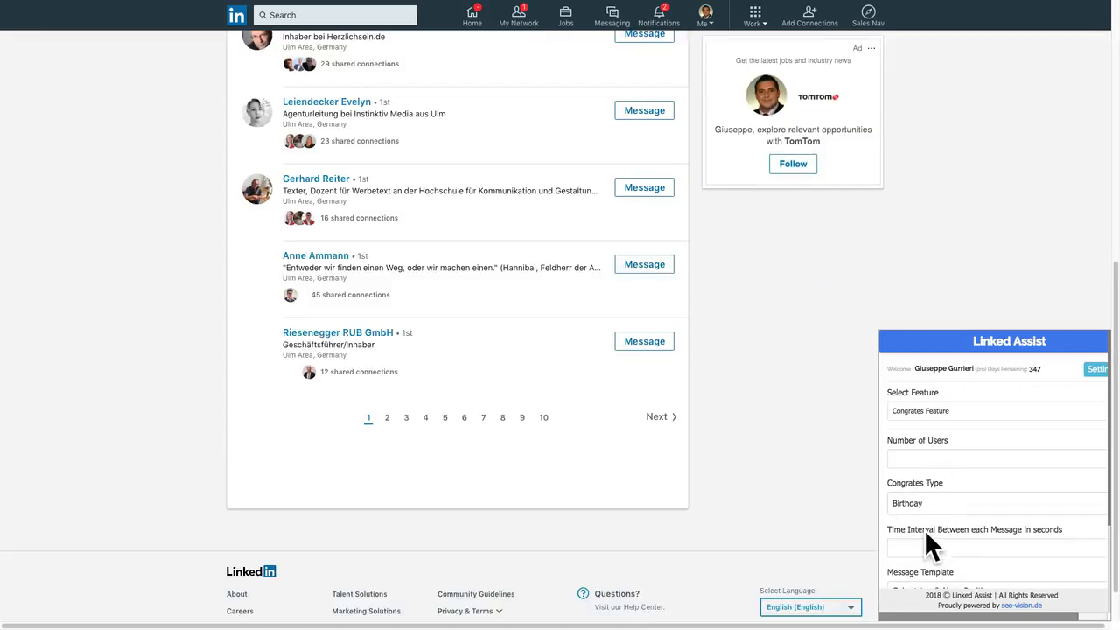